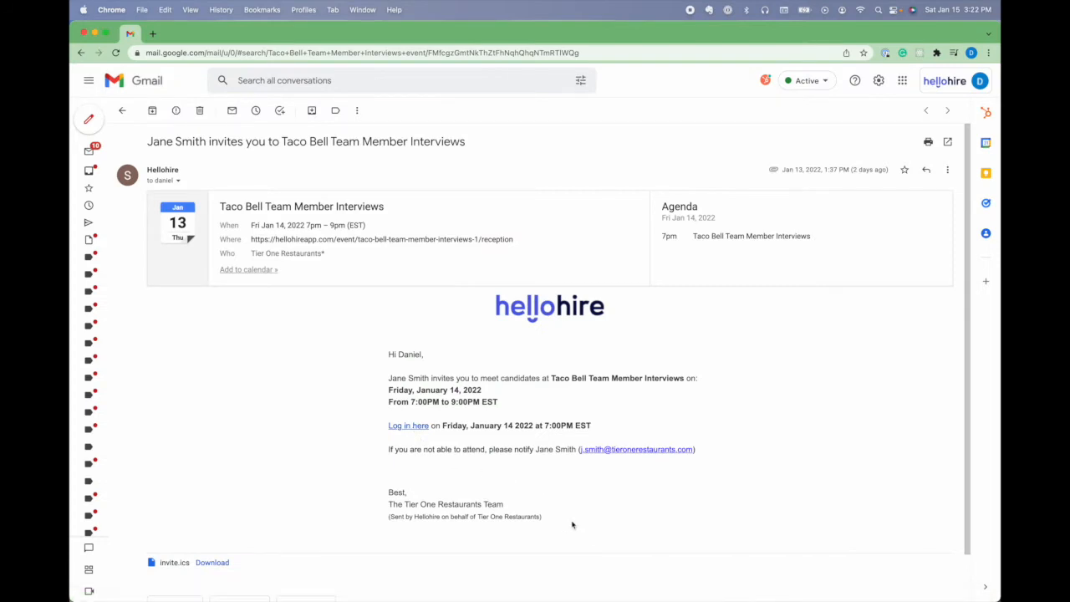
mouse_move(491, 477)
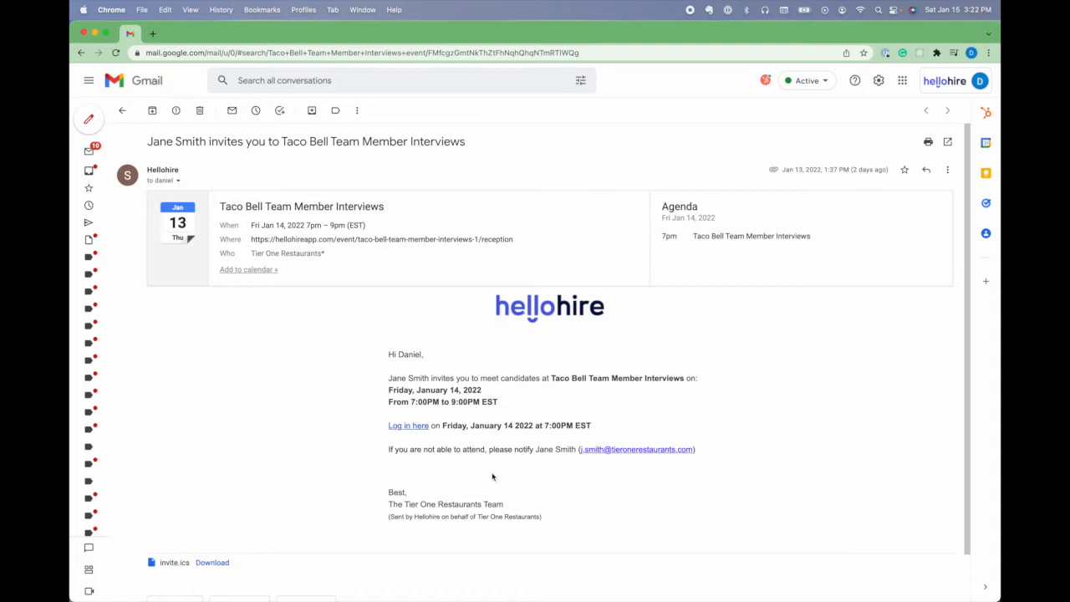
- Follow the Hellohire invite's 'Log in here' link to the Taco Bell Team Member Interviews reception
left_click(408, 425)
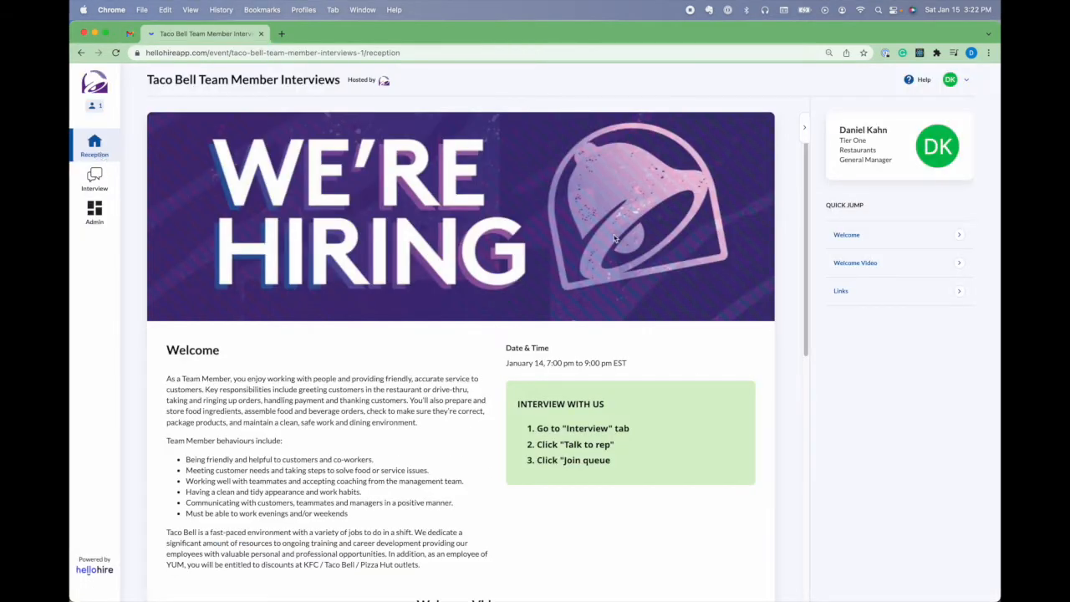
- Scroll through the reception's welcome details, video and links, then go to the Interview section
scroll("down", 3)
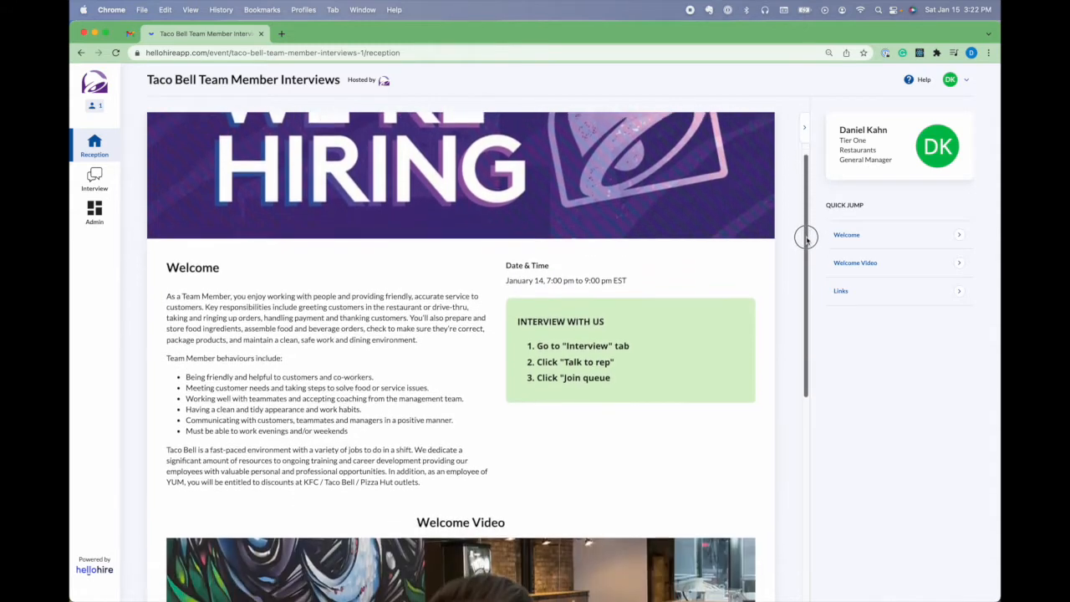
scroll("down", 3)
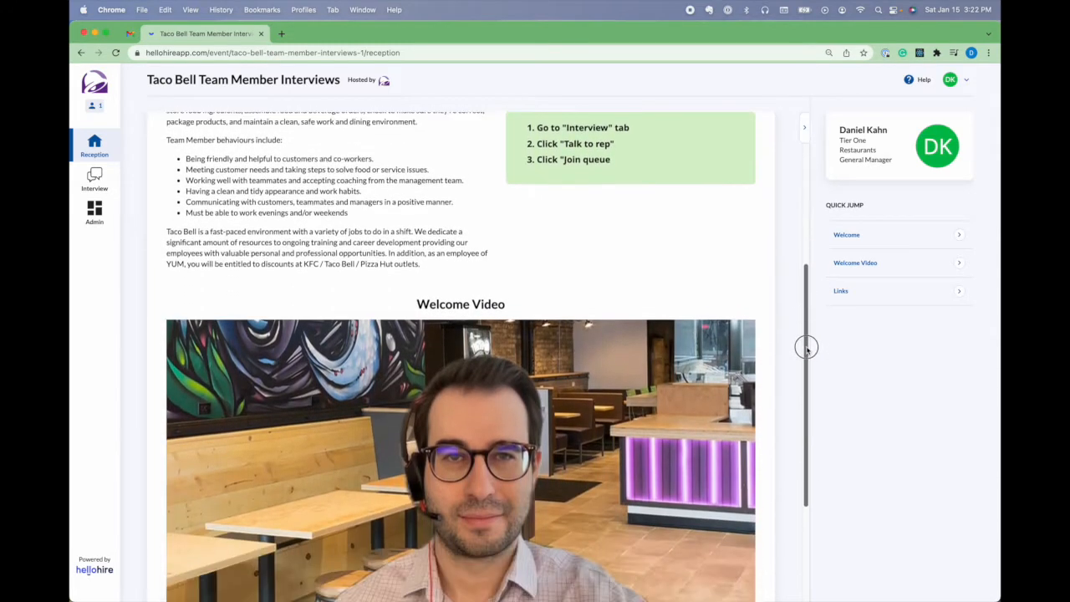
scroll("down", 3)
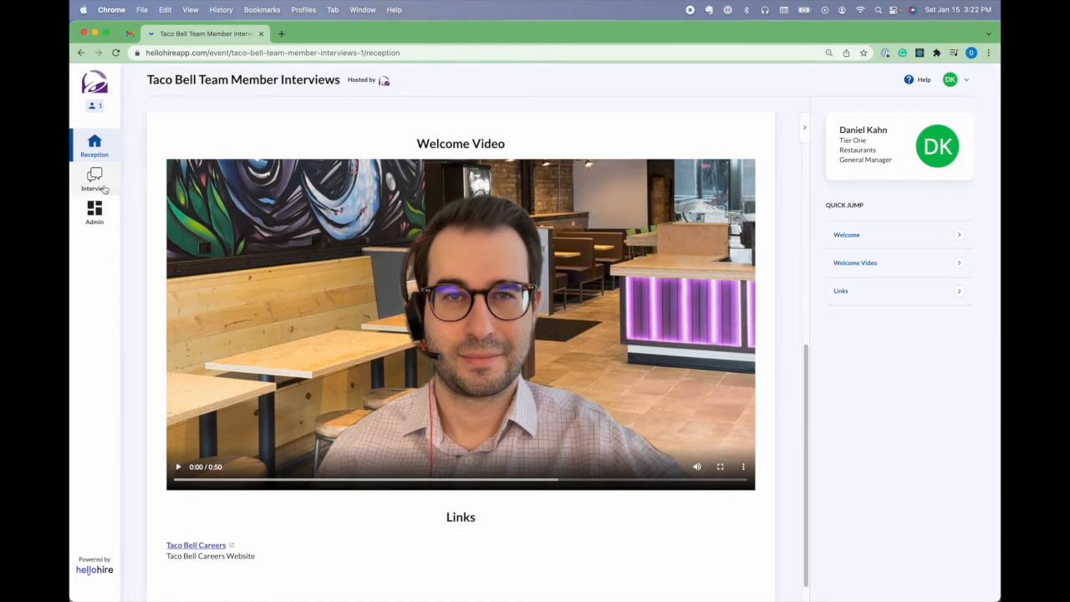
left_click(94, 178)
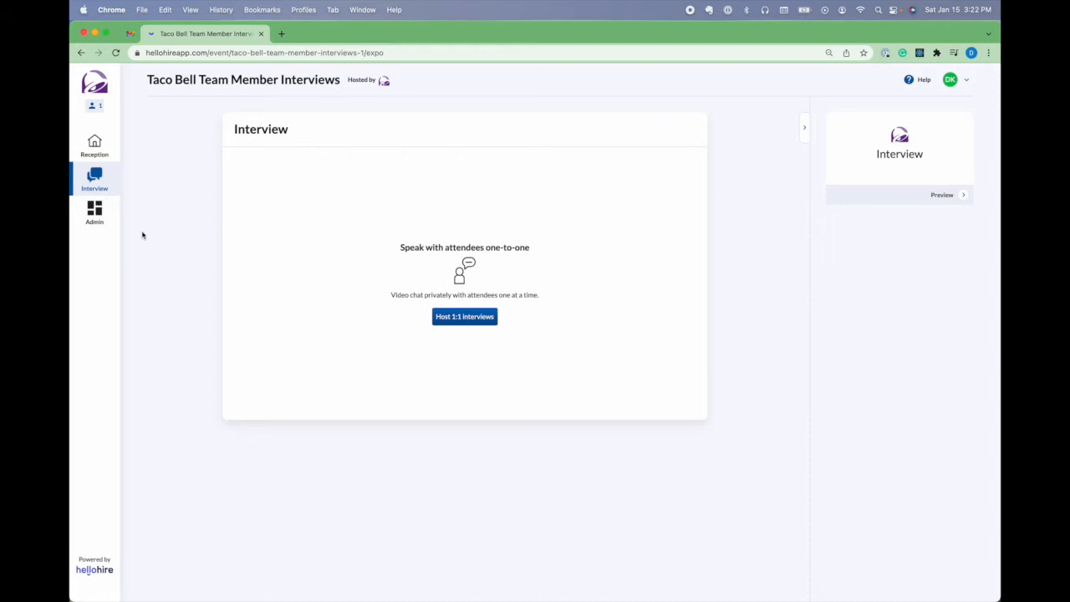
- Start hosting 1:1 interviews and confirm the mic and camera setup to enter the session
left_click(464, 316)
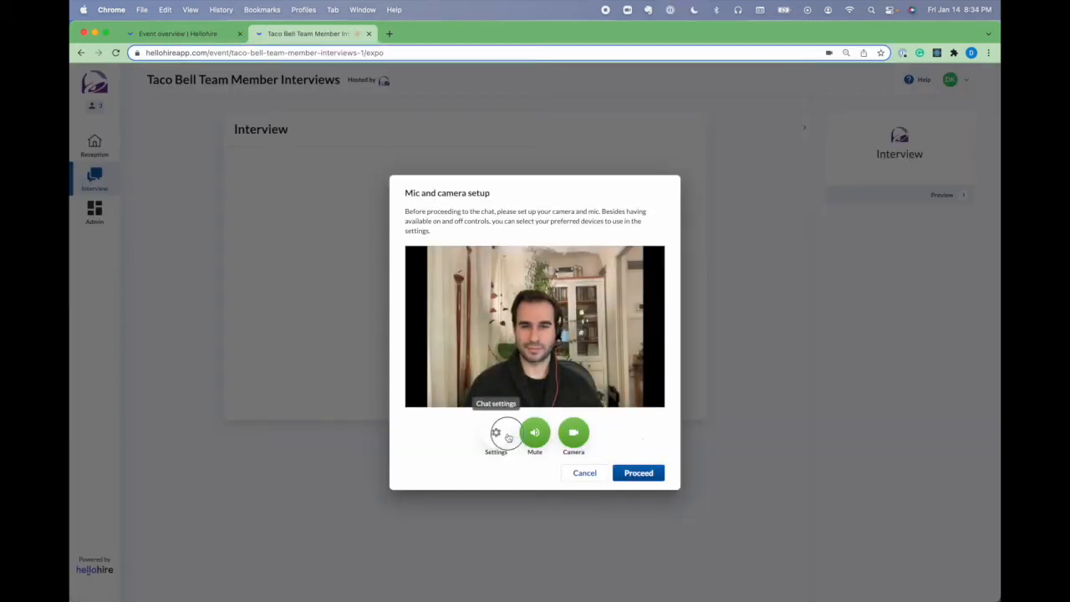
left_click(495, 432)
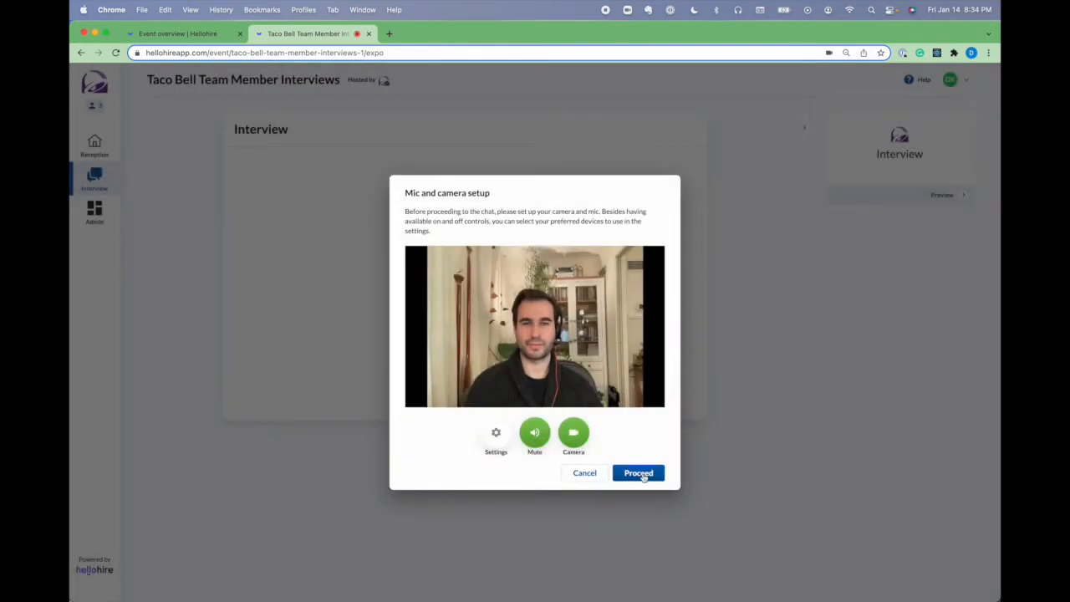
left_click(637, 472)
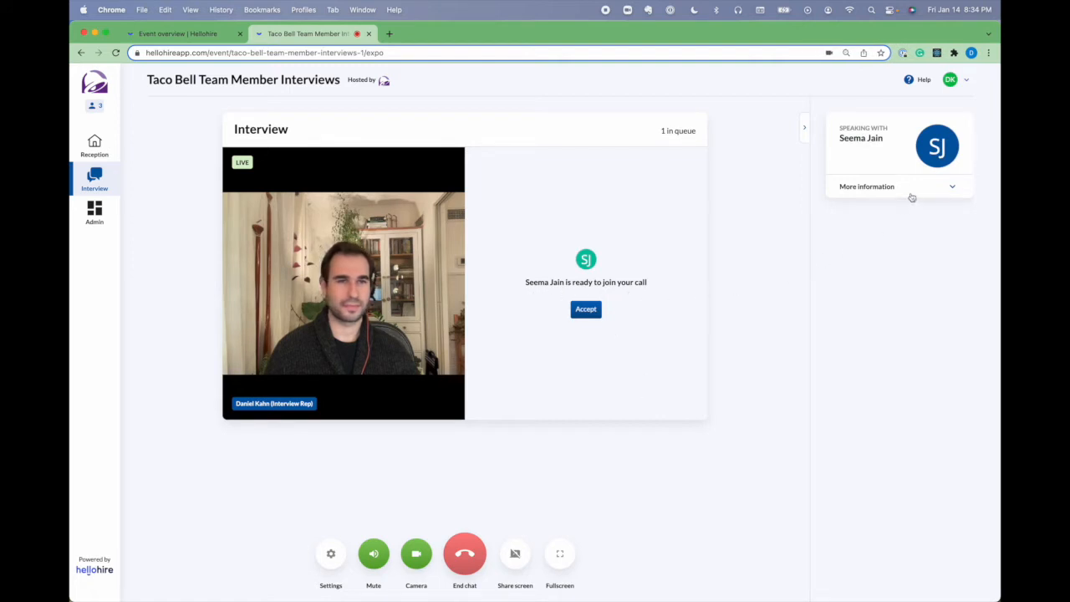
- Expand the queued candidate's availability details and accept her into the video call
left_click(866, 186)
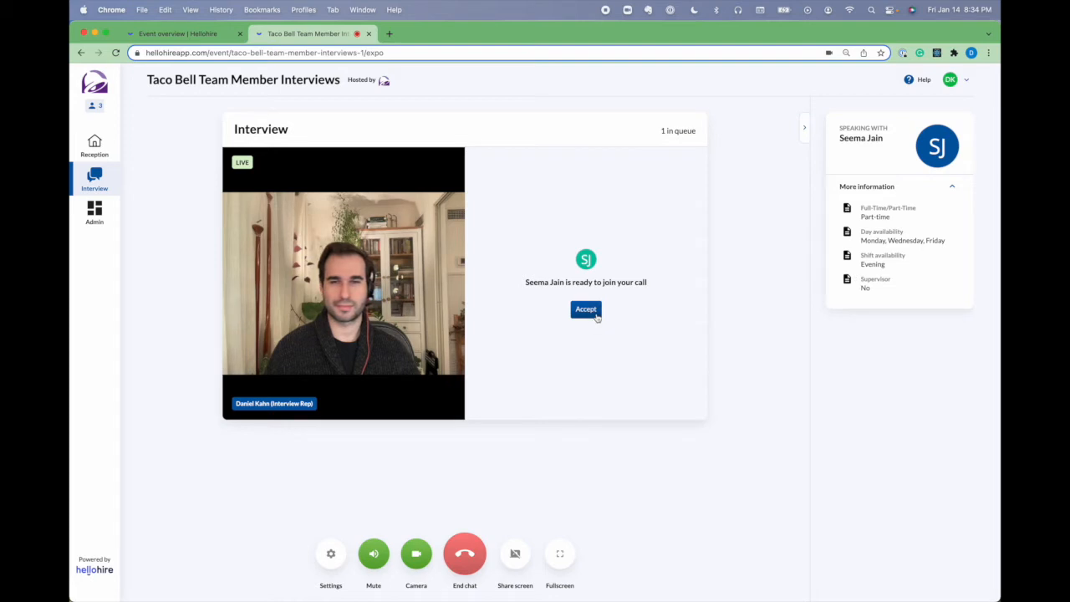
left_click(585, 309)
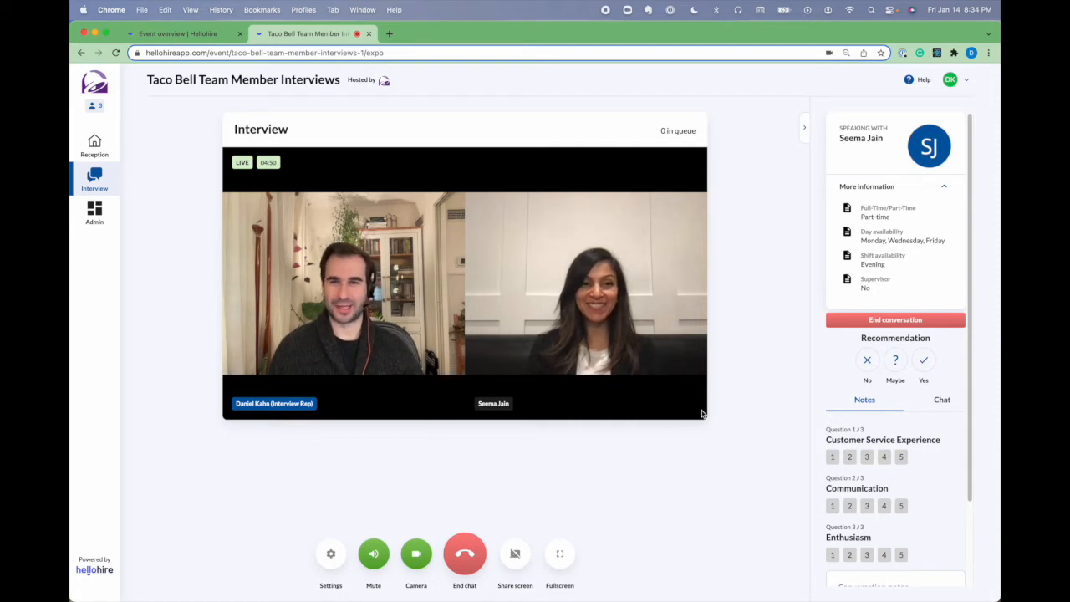
mouse_move(312, 180)
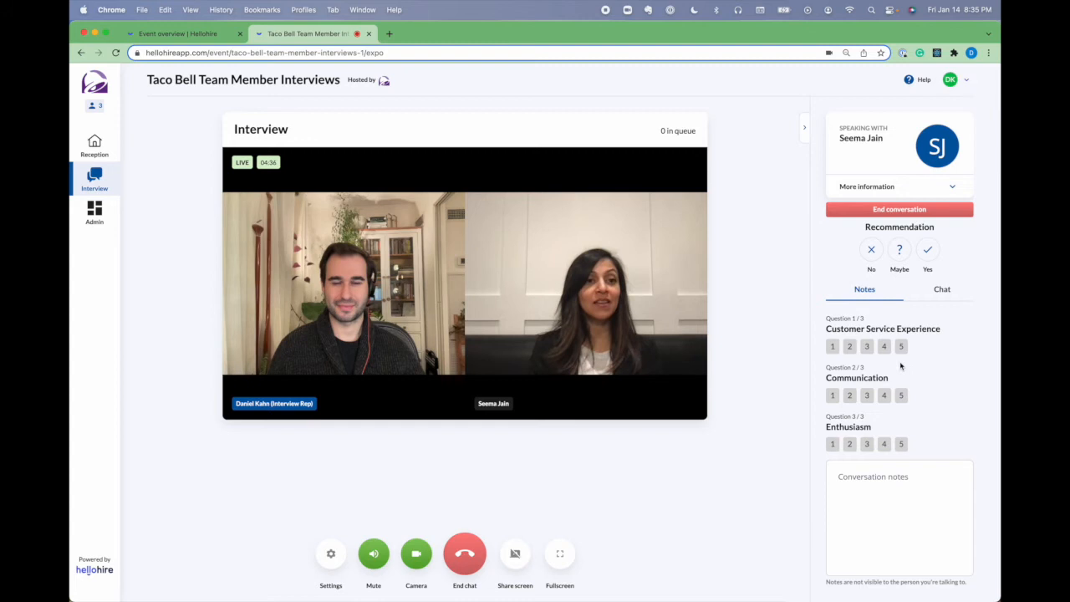
- Rate Customer Service Experience 5 and Communication 4, then end the conversation
left_click(900, 345)
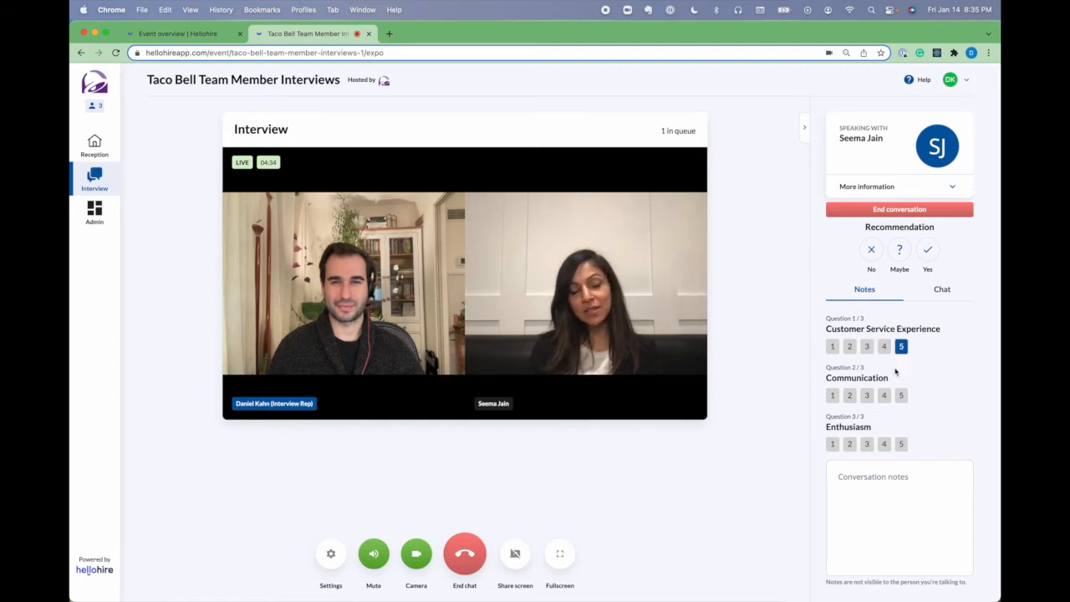
left_click(900, 444)
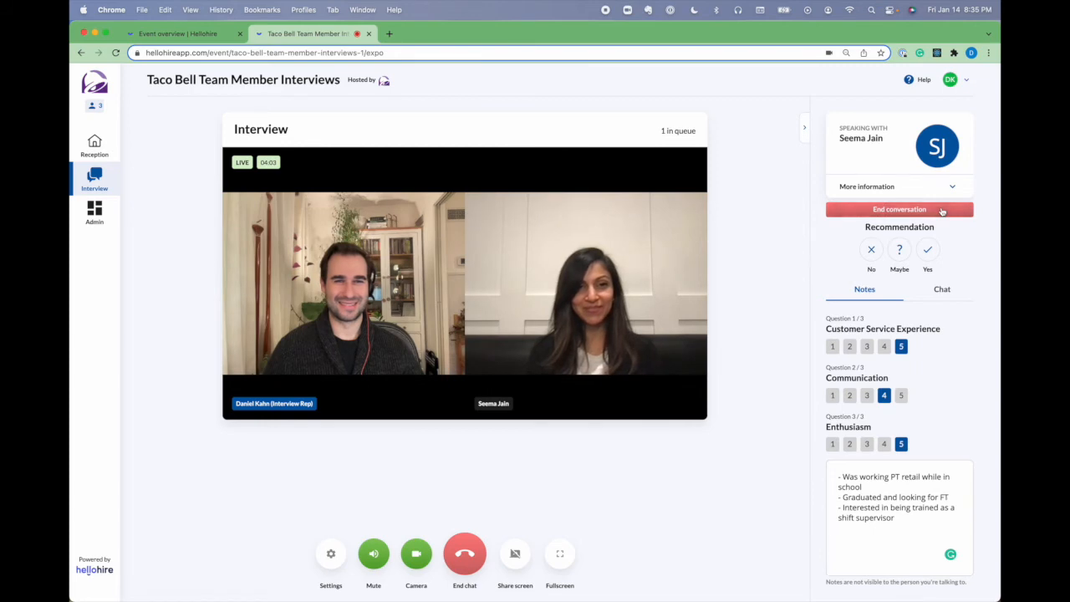
left_click(898, 209)
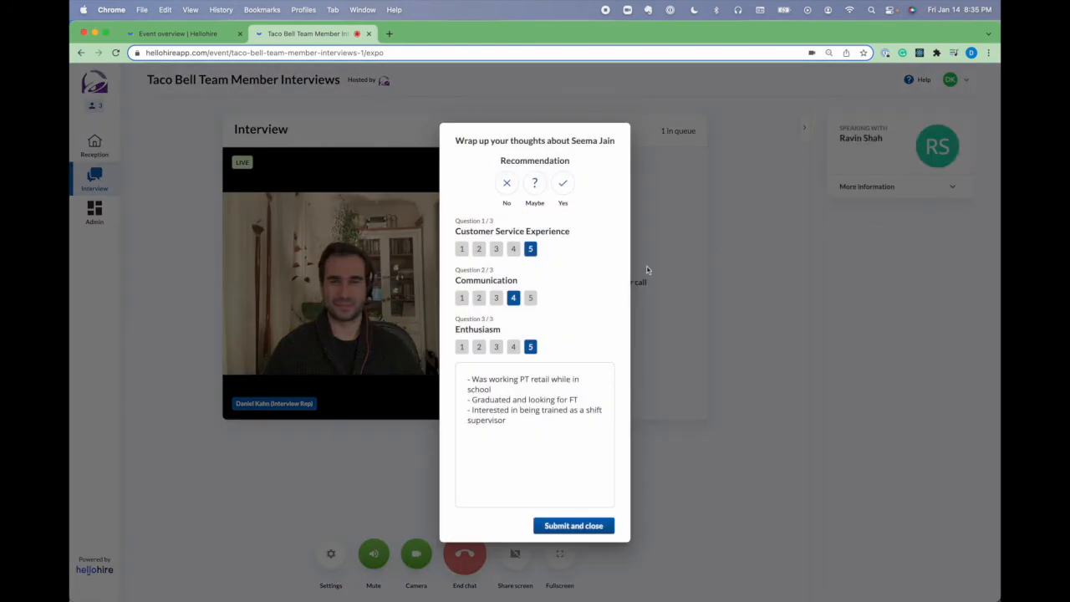
mouse_move(508, 215)
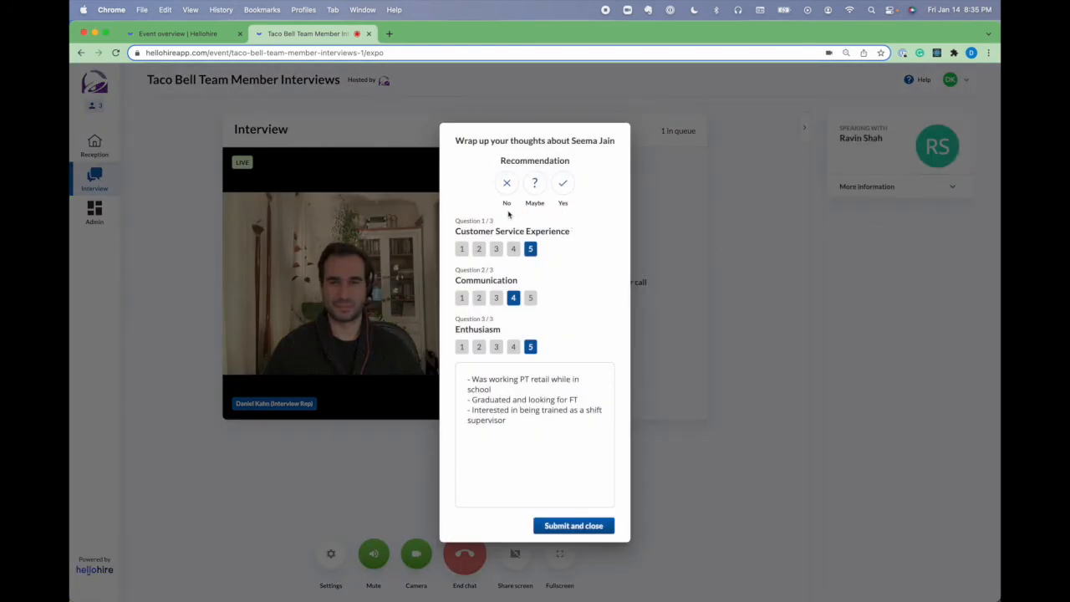
left_click(563, 182)
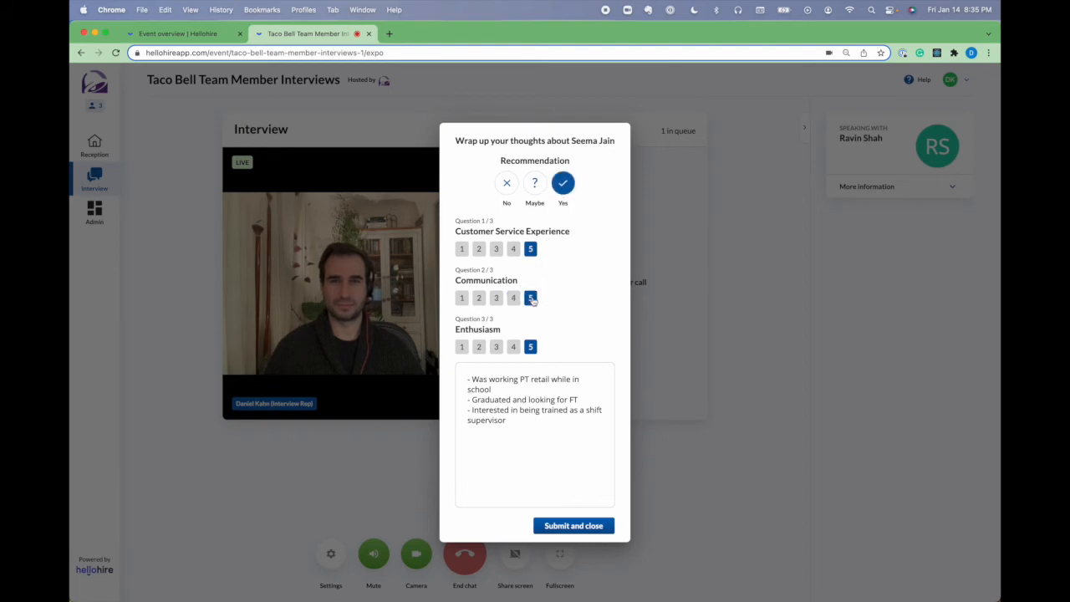
mouse_move(581, 516)
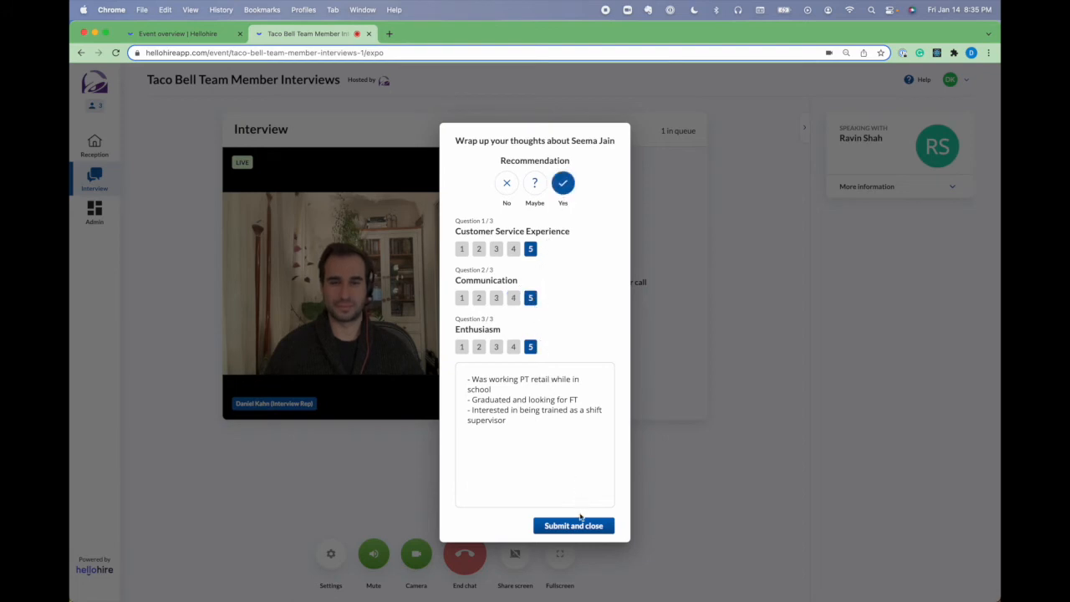
left_click(574, 525)
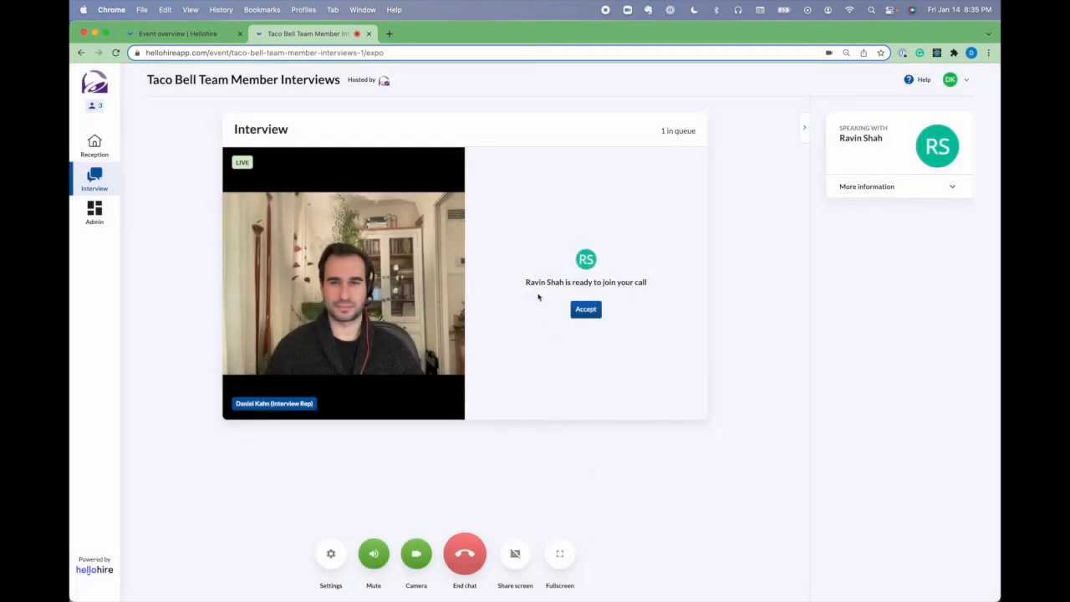
left_click(867, 187)
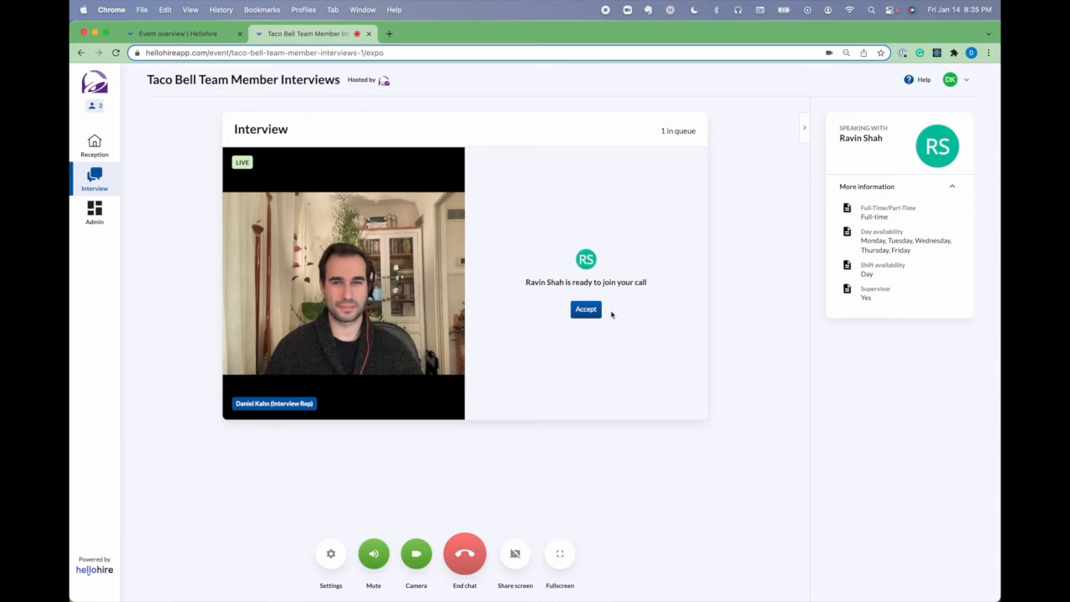
left_click(585, 310)
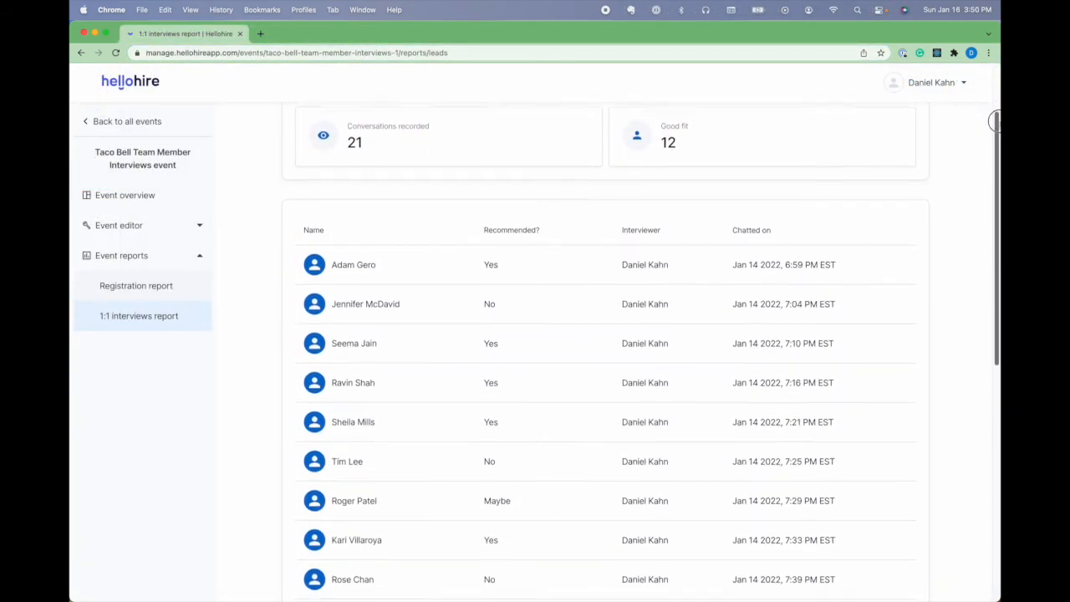
scroll("down", 3)
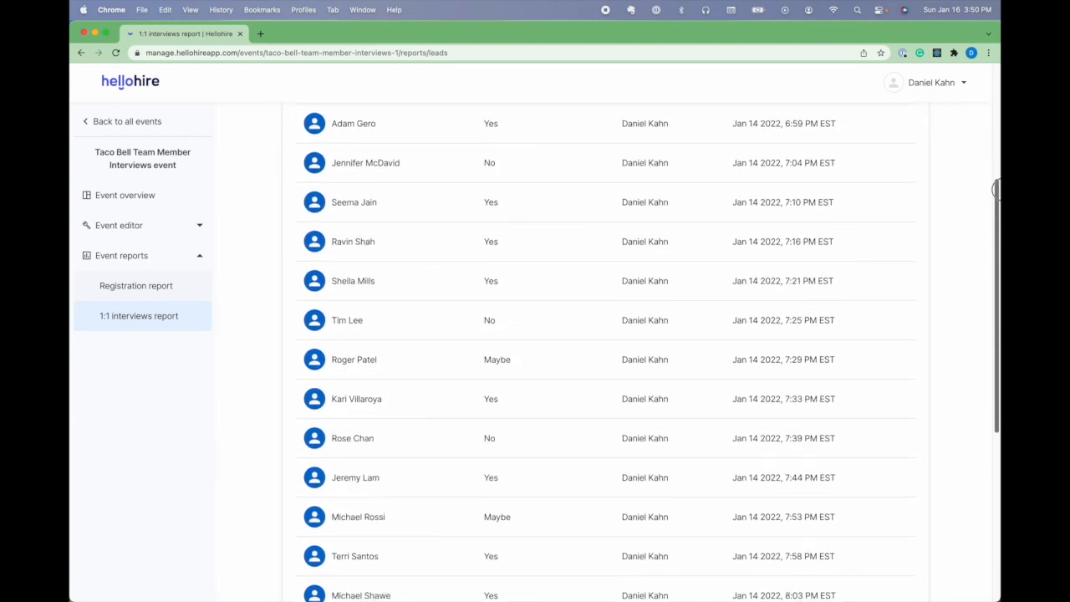
scroll("down", 3)
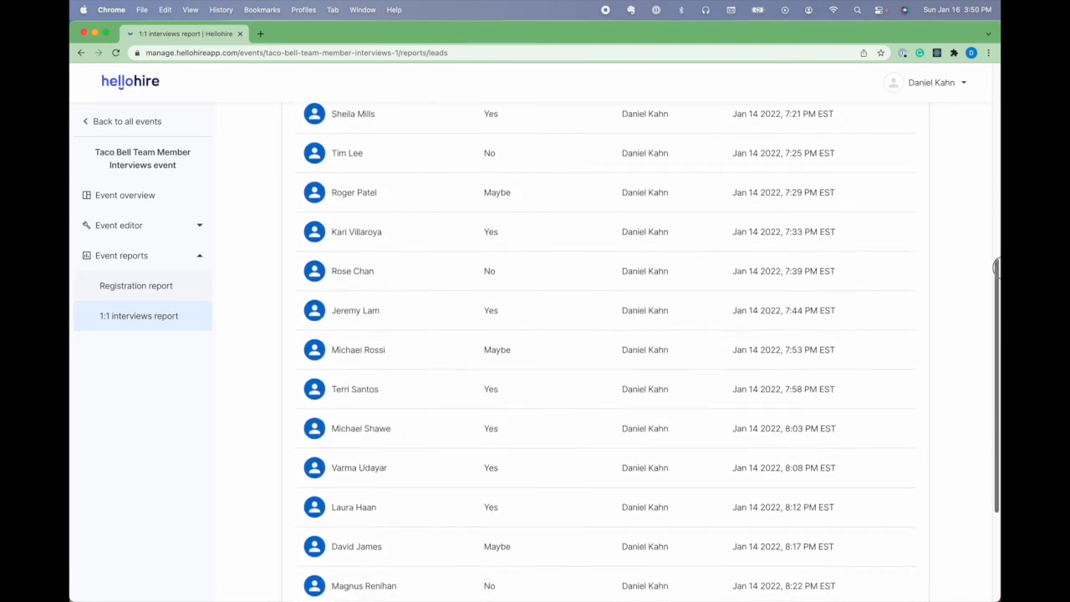